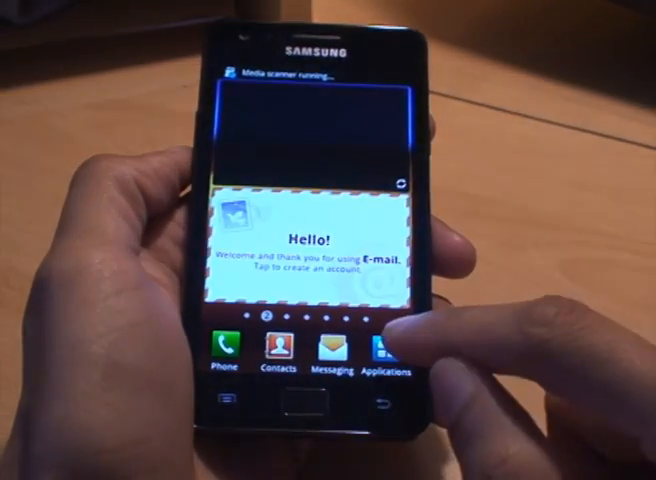
- Open the phone's Removable Disk from AutoPlay and select a folder in its file list
click(384, 356)
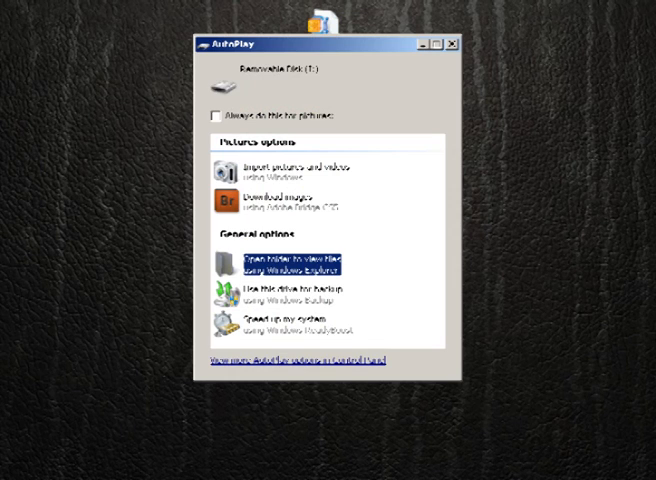
click(290, 264)
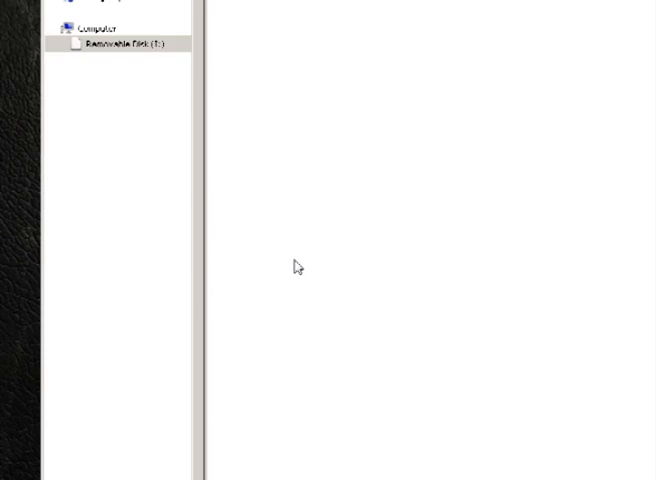
click(130, 44)
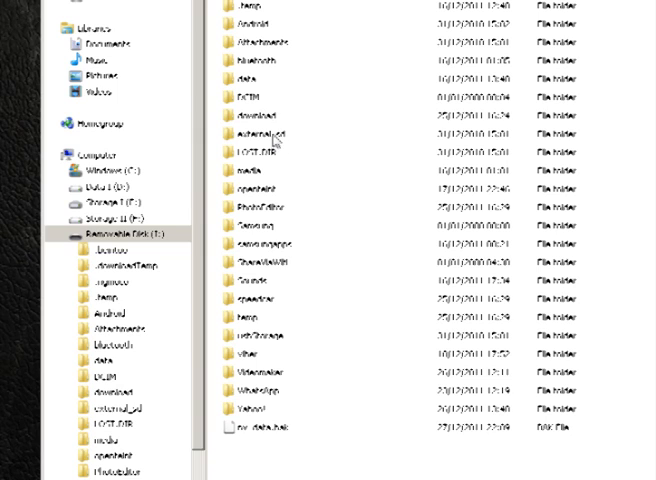
mouse_move(260, 152)
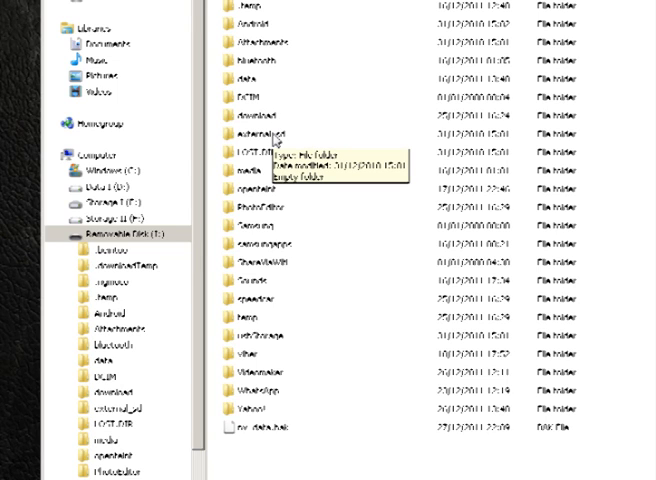
click(280, 132)
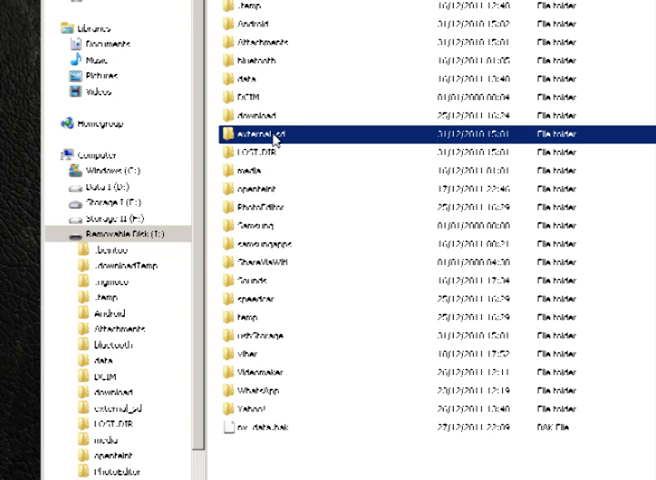
mouse_move(520, 432)
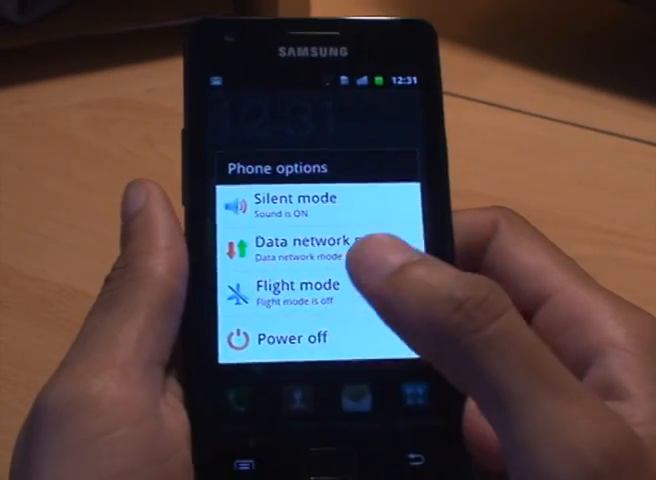
- Choose Power off from the Phone options menu to switch the handset off
click(294, 336)
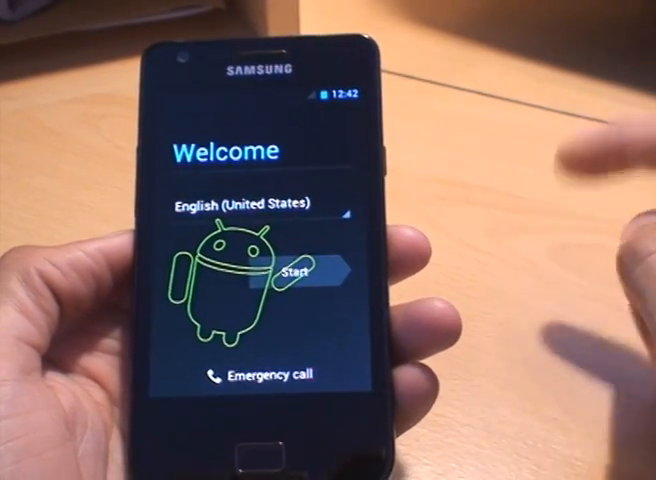
- Keep English (United Kingdom) as the setup language and start the first-time setup
click(262, 202)
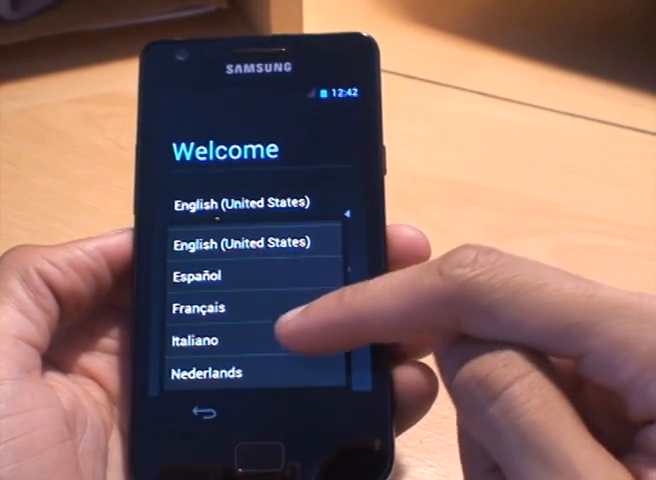
scroll(down, 3)
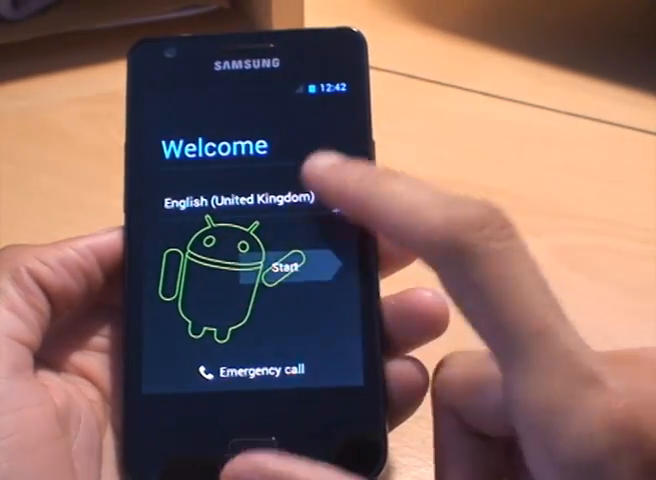
click(300, 270)
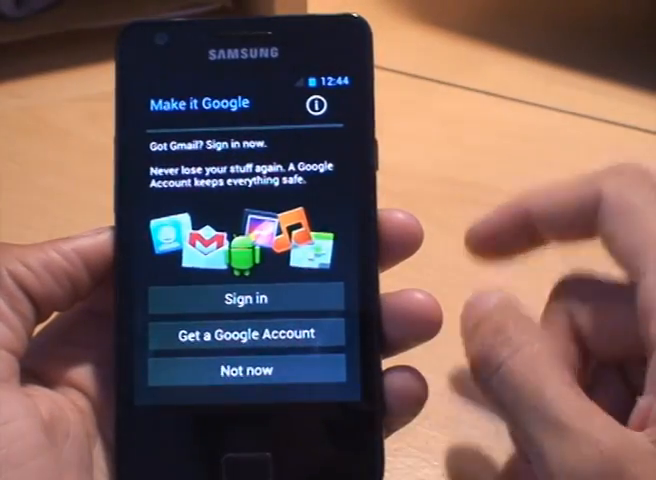
- Skip Google sign-in and owner name, accept Google services, and finish setup to the home screen
click(248, 368)
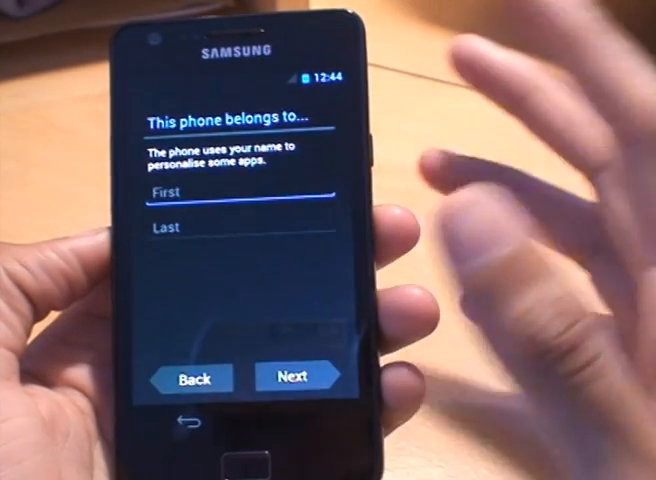
click(292, 372)
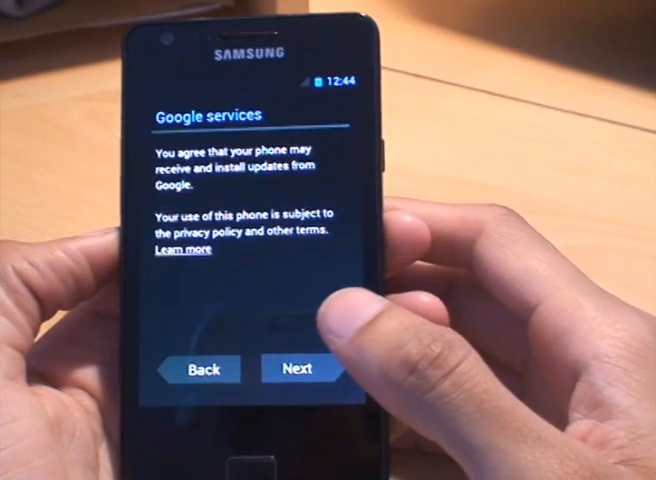
click(296, 368)
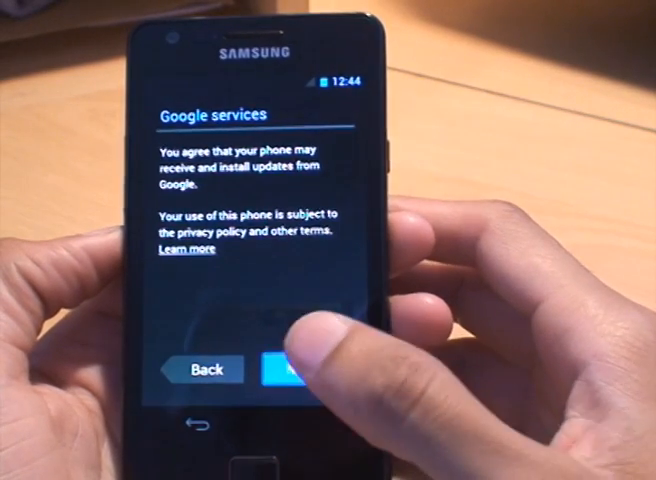
click(288, 368)
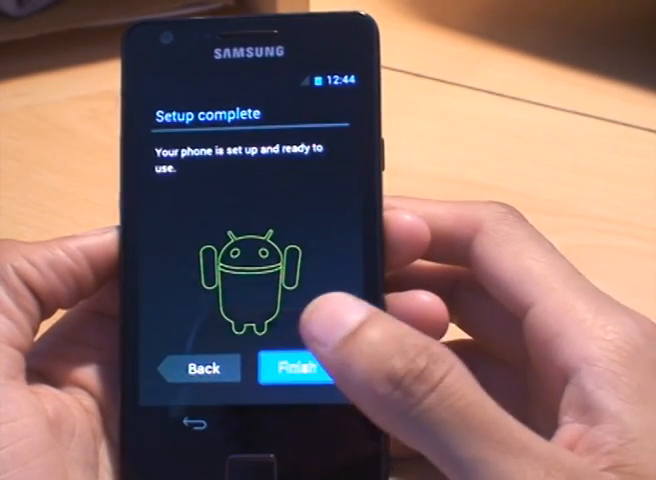
click(296, 368)
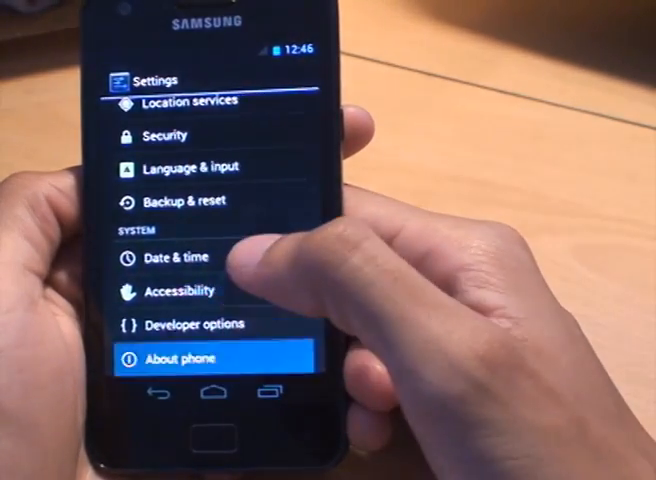
- Show About phone with model GT-I9100 and Android version 4.0.1
click(184, 358)
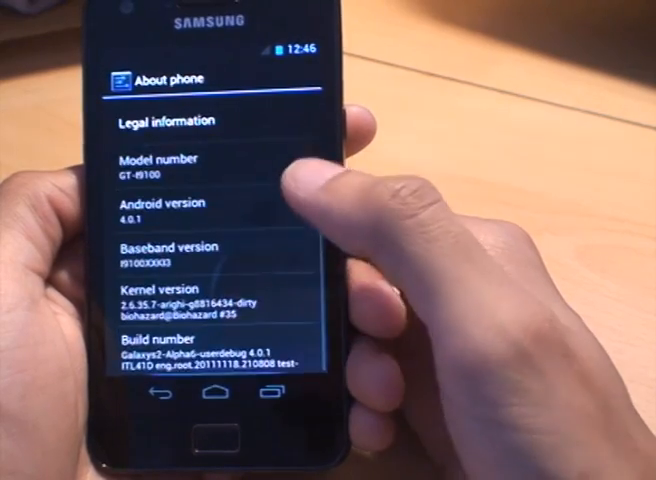